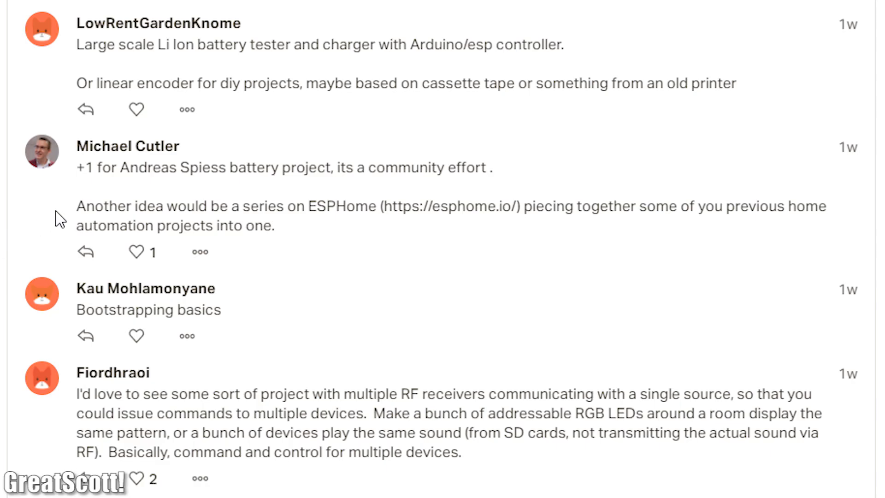
Follow the forum's esphome.io link and scroll down to the site's Guides grid
{"action": "left_click_drag", "start_coordinate": [78, 206], "coordinate": [233, 225]}
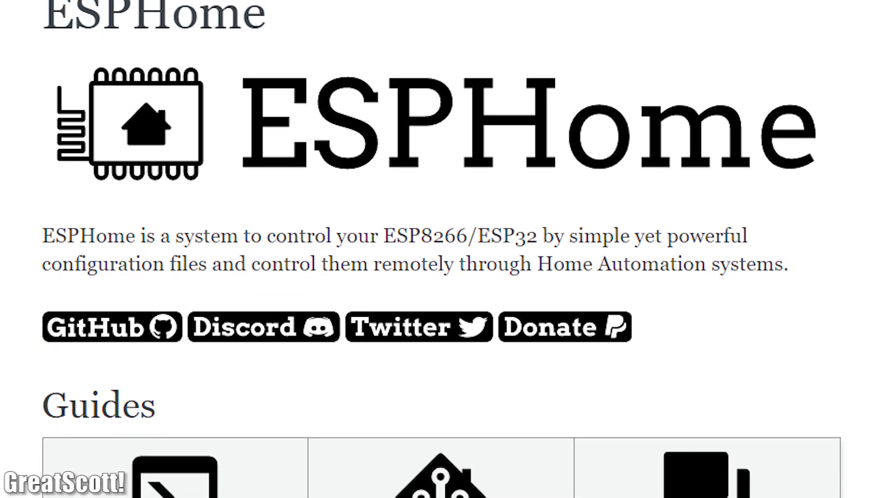
{"action": "scroll", "scroll_direction": "down", "scroll_amount": 3}
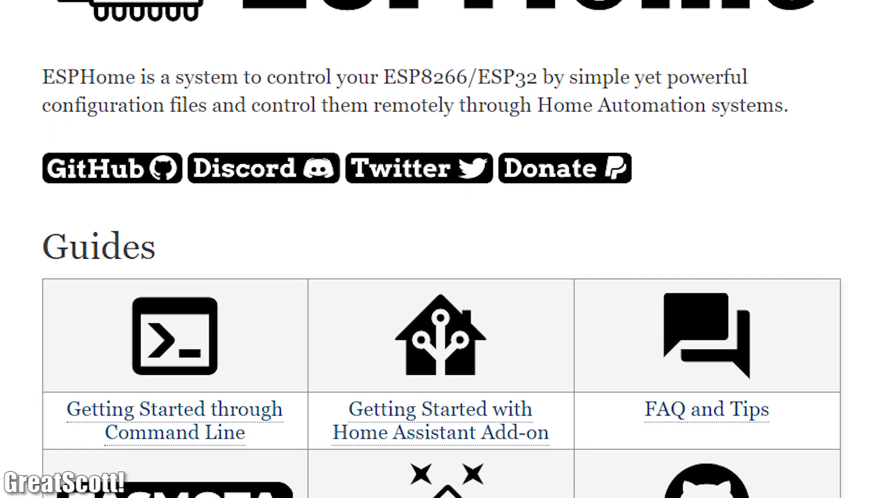
{"action": "scroll", "scroll_direction": "down", "scroll_amount": 3}
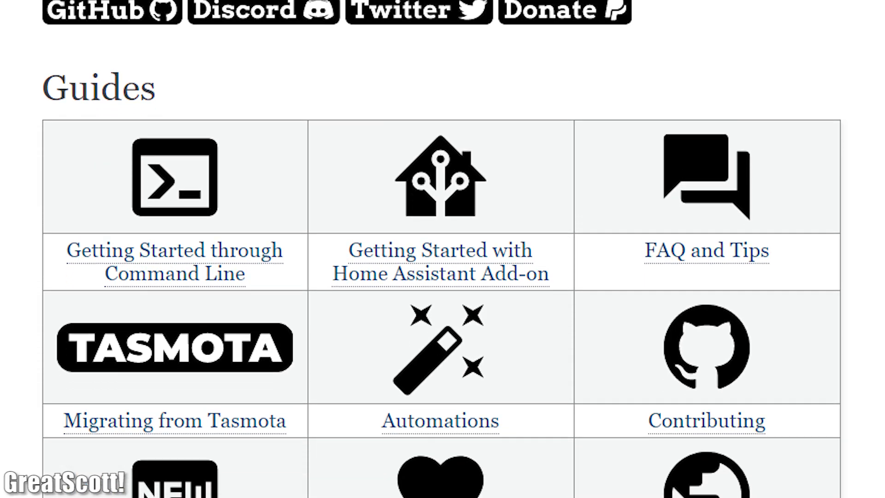
{"action": "scroll", "scroll_direction": "down", "scroll_amount": 3}
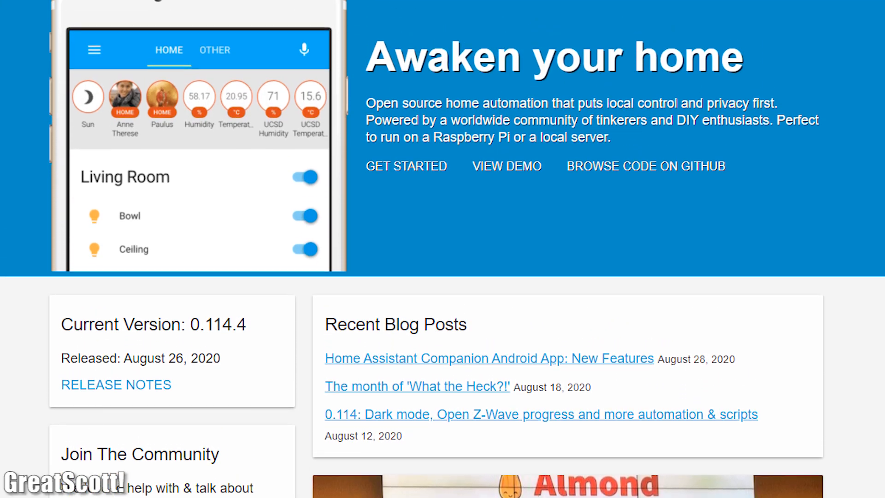
{"action": "scroll", "scroll_direction": "up", "scroll_amount": 3}
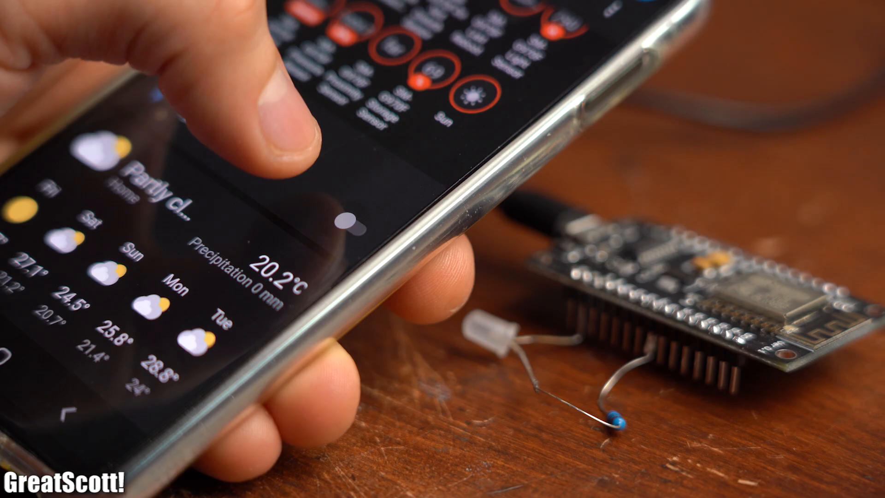
{"action": "left_click", "coordinate": [360, 231]}
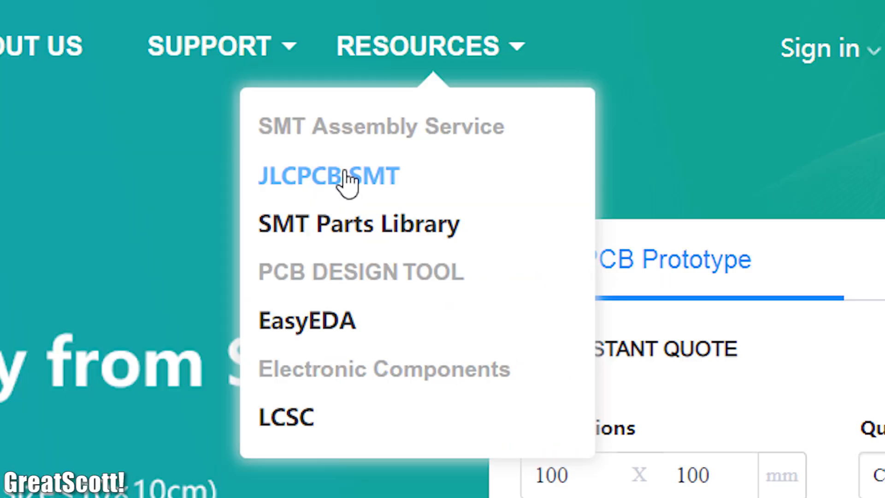
{"action": "mouse_move", "coordinate": [314, 334]}
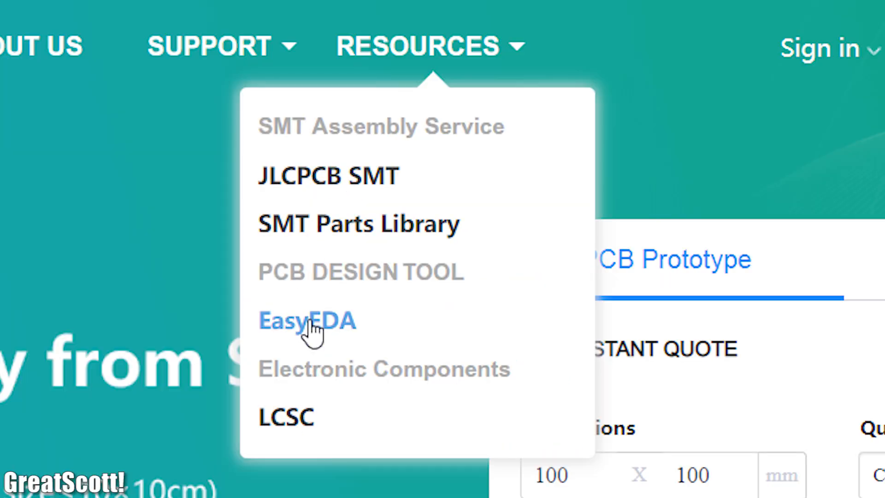
{"action": "mouse_move", "coordinate": [291, 340]}
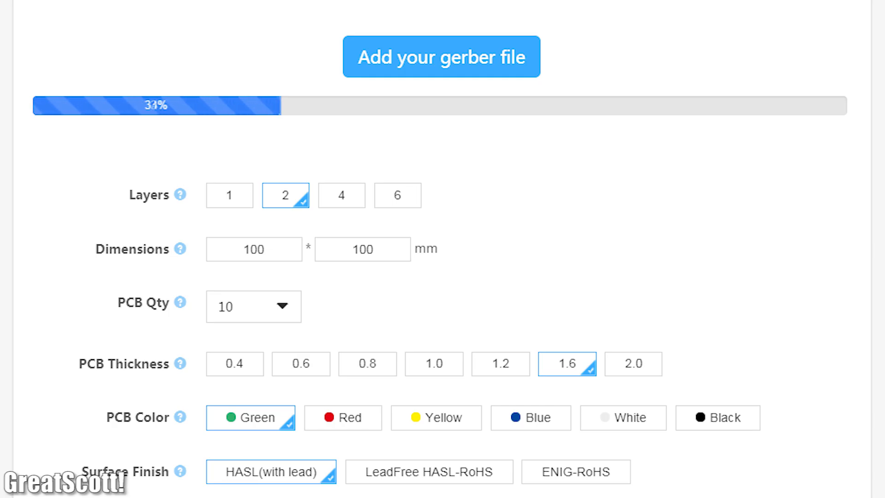
Scroll the JLCPCB quote form to upload the gerber file for a 2-layer, 100×100 mm, green board
{"action": "scroll", "scroll_direction": "down", "scroll_amount": 3}
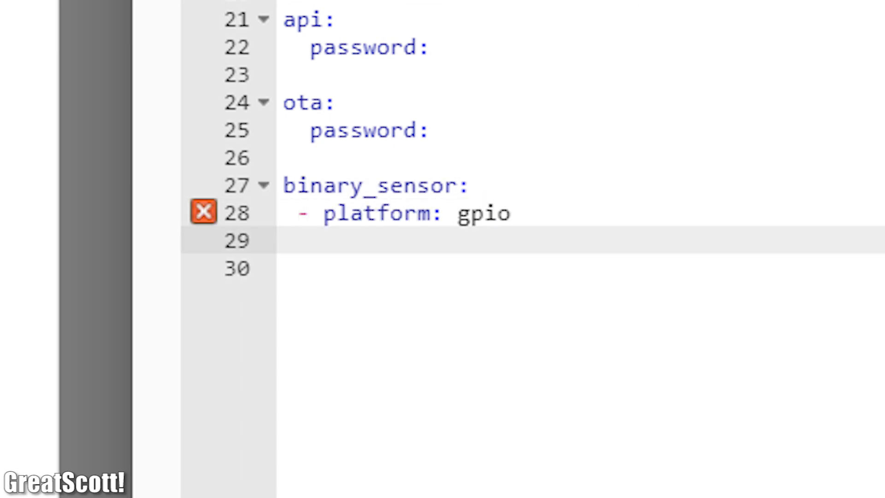
Add pin: under the binary_sensor gpio platform entry in the node's YAML
{"action": "type", "text": "pin:"}
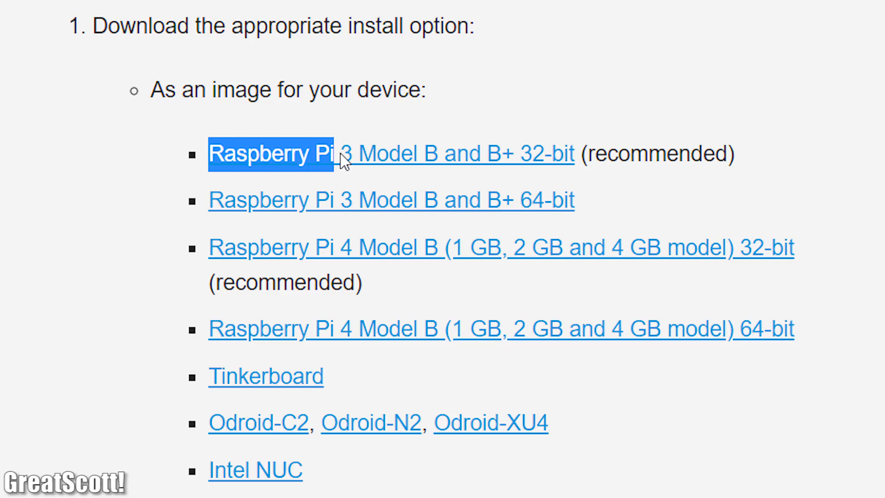
Highlight the recommended Raspberry Pi 3 Model B and B+ 32-bit image link
{"action": "left_click_drag", "start_coordinate": [339, 154], "coordinate": [573, 153]}
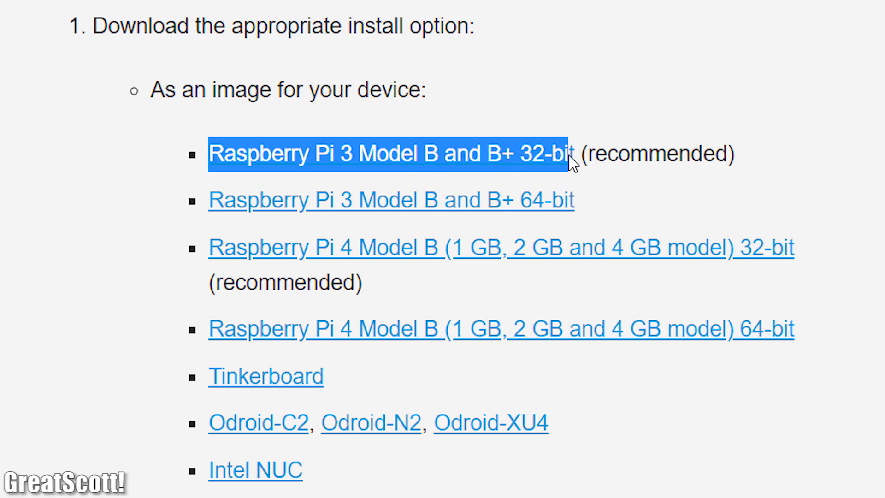
{"action": "mouse_move", "coordinate": [417, 159]}
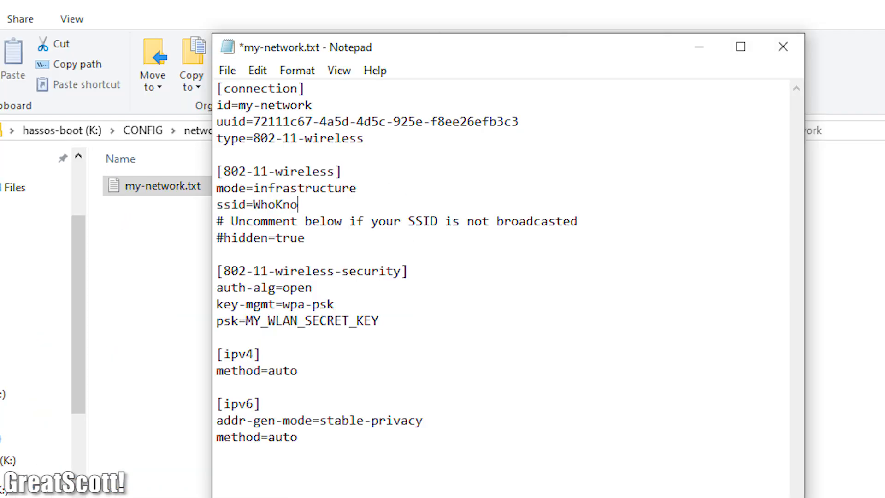
{"action": "type", "text": "ws"}
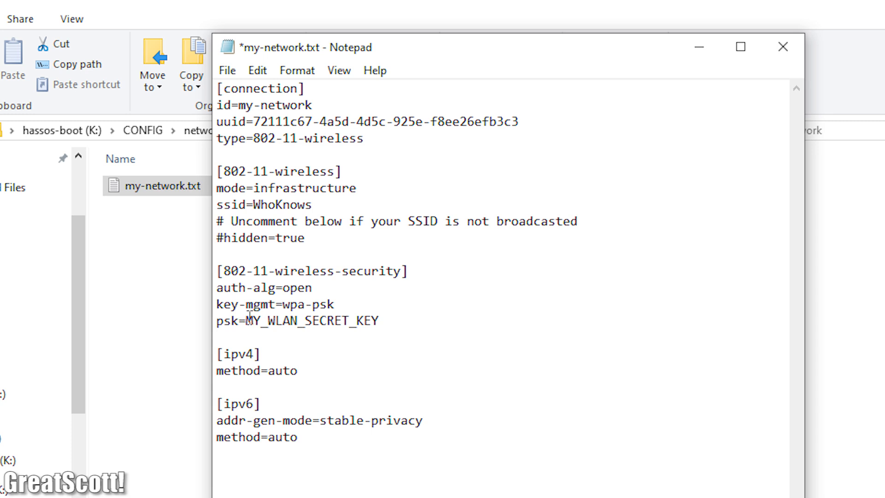
{"action": "type", "text": "secre"}
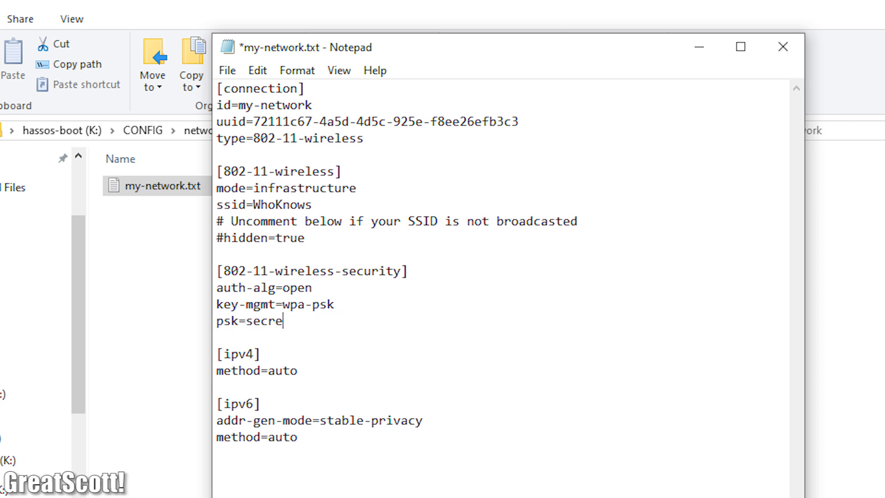
{"action": "type", "text": "tkey"}
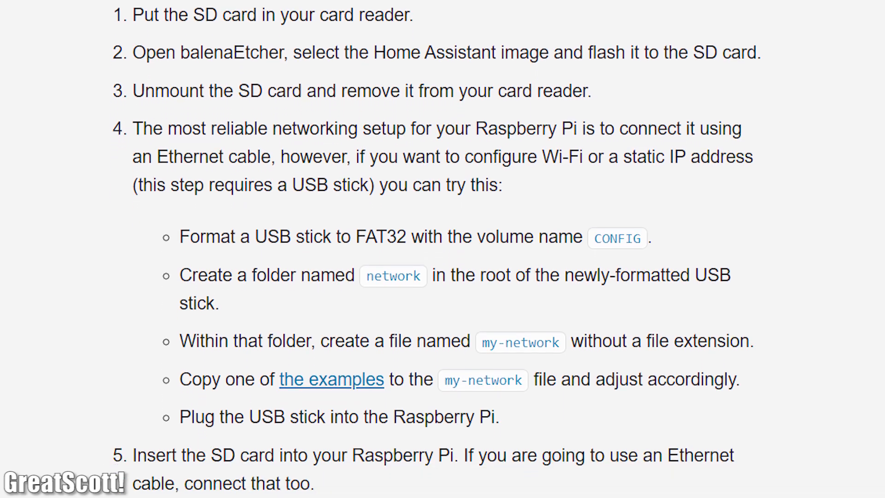
{"action": "scroll", "scroll_direction": "down", "scroll_amount": 3}
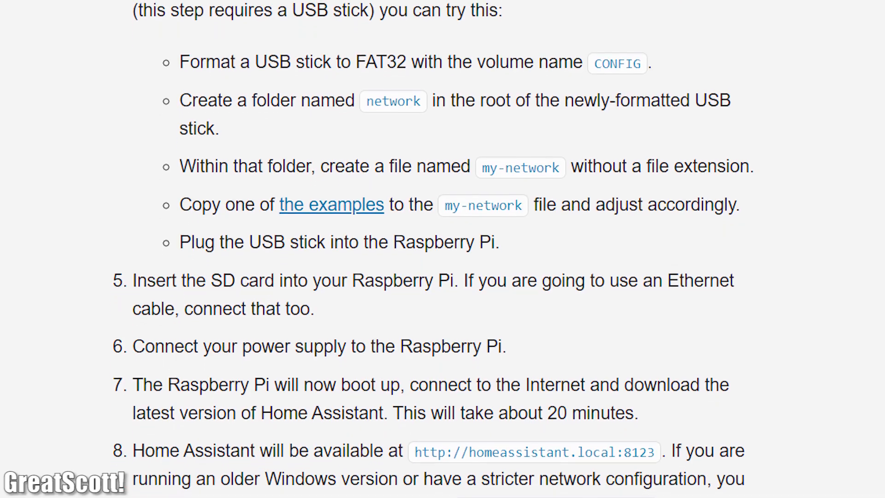
{"action": "scroll", "scroll_direction": "down", "scroll_amount": 3}
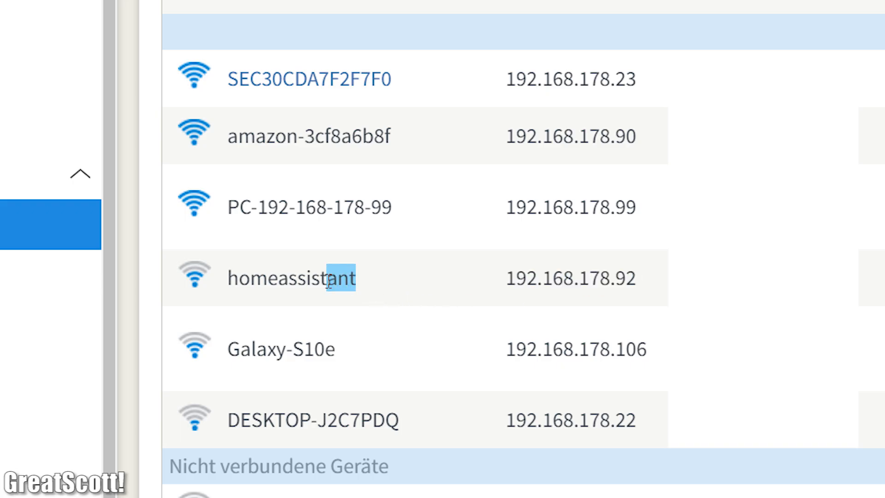
Find homeassistant at 192.168.178.92 in FRITZ!Box and browse to 192.168.178.92:8123
{"action": "double_click", "coordinate": [291, 278]}
{"action": "type", "text": "192.168.178.92:8"}
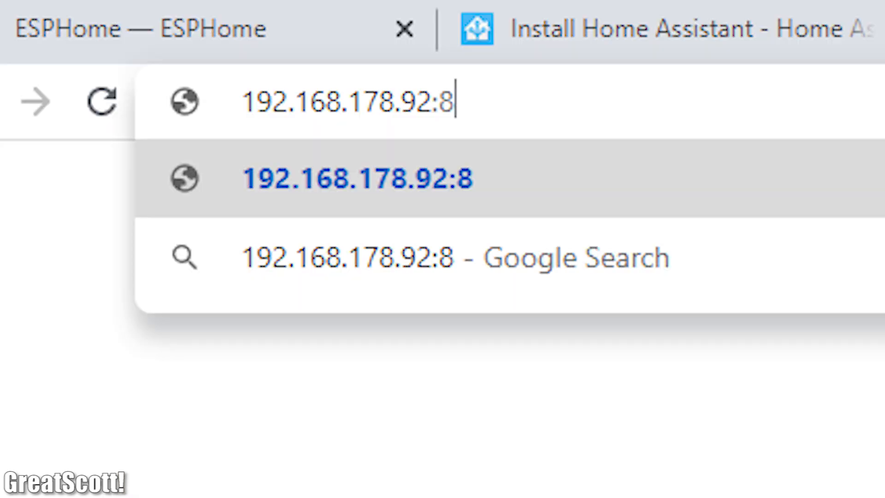
{"action": "type", "text": "123"}
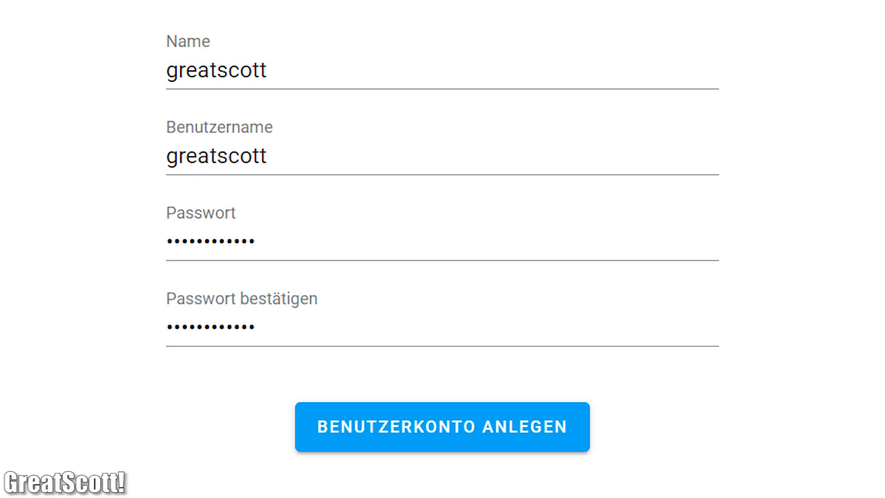
Submit the name, username greatscott and password to create the owner account
{"action": "left_click", "coordinate": [437, 434]}
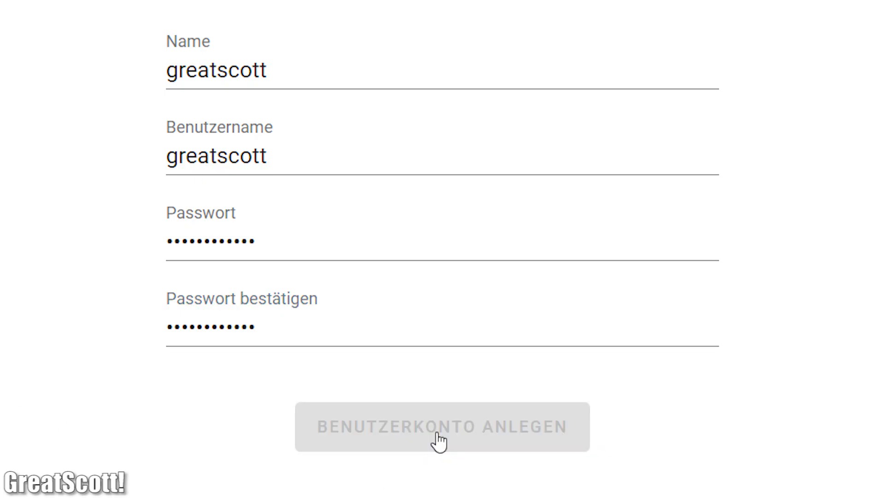
{"action": "left_click", "coordinate": [434, 435]}
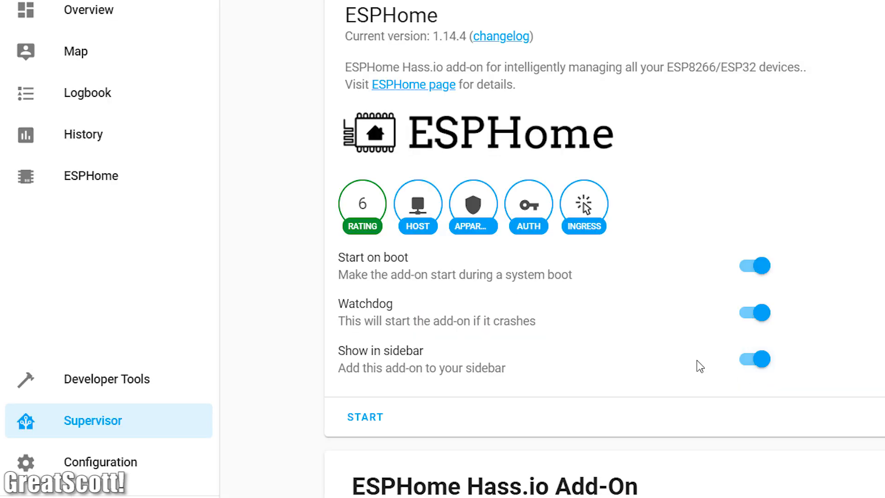
Start the ESPHome add-on and open its sidebar panel
{"action": "left_click", "coordinate": [365, 417]}
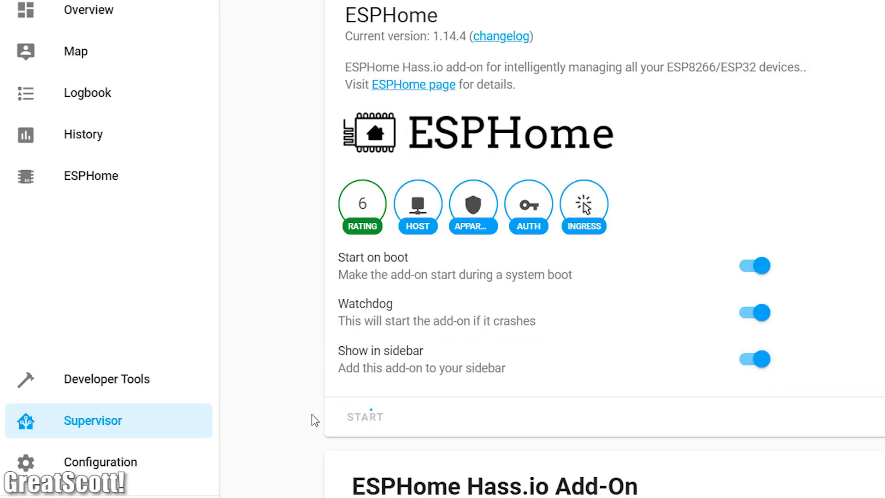
{"action": "left_click", "coordinate": [90, 176]}
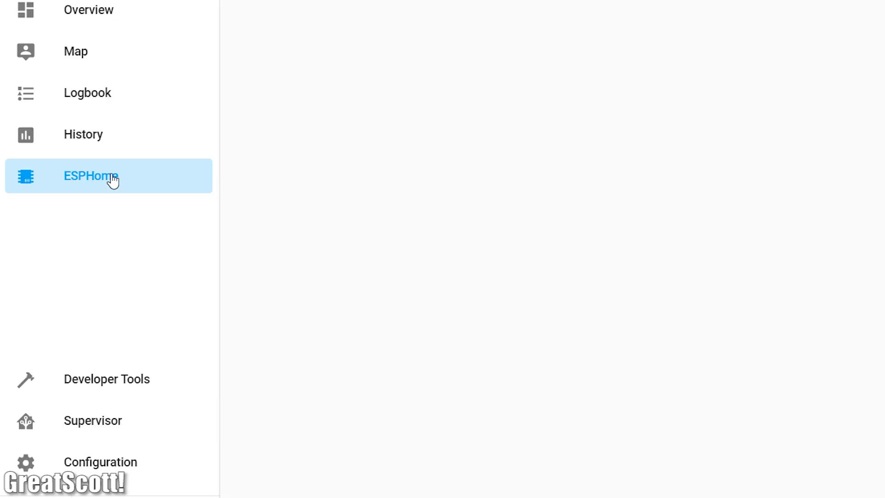
Compile the lights node's firmware from its three-dot menu
{"action": "left_click", "coordinate": [91, 176]}
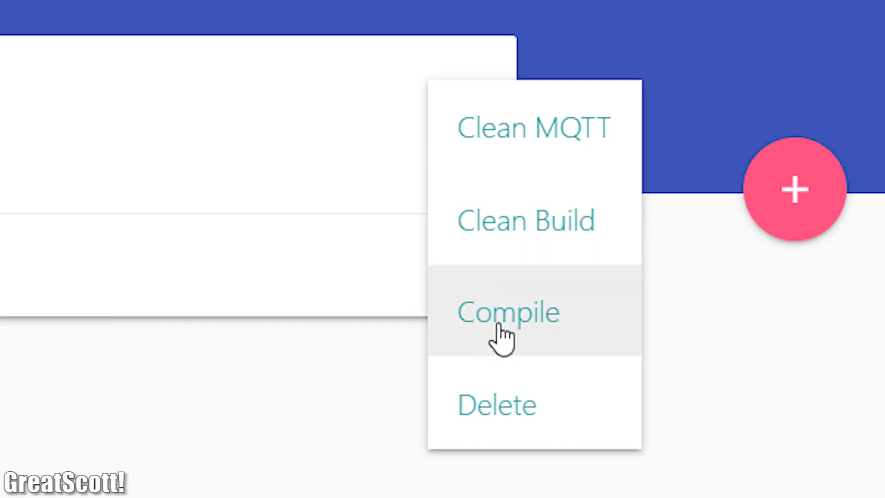
{"action": "left_click", "coordinate": [510, 312]}
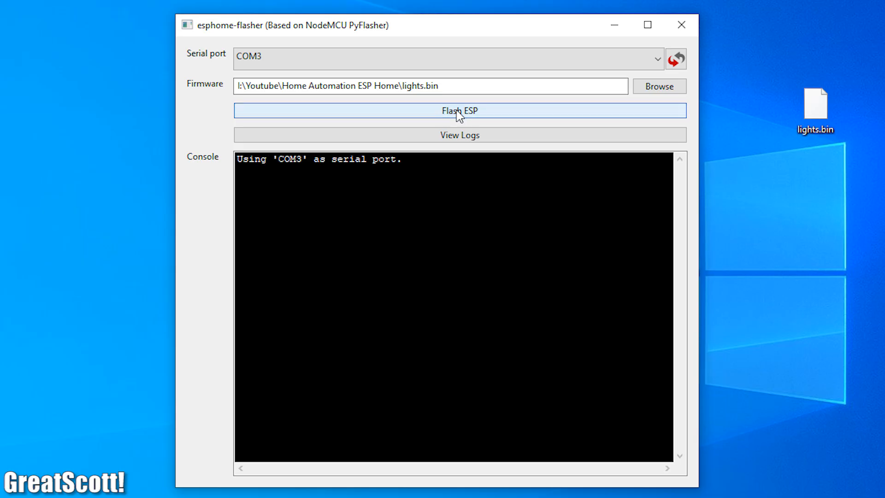
Flash lights.bin onto the board over COM3 in esphome-flasher
{"action": "left_click", "coordinate": [459, 110]}
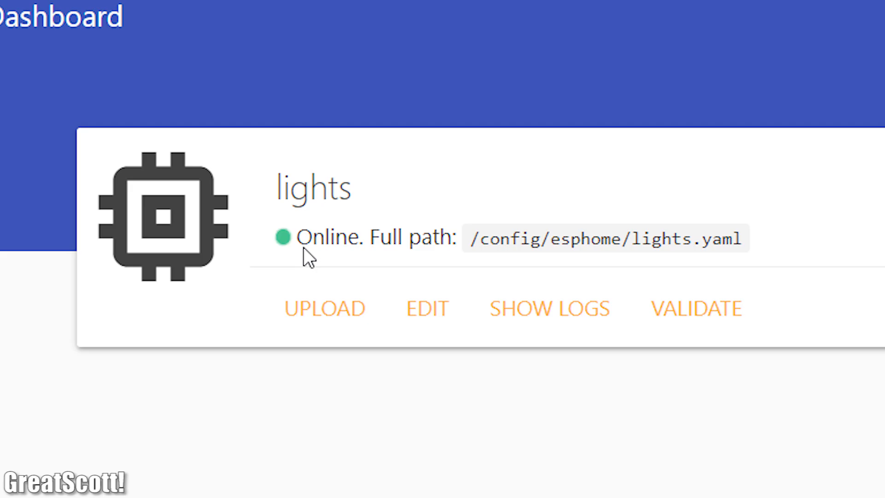
{"action": "mouse_move", "coordinate": [282, 212]}
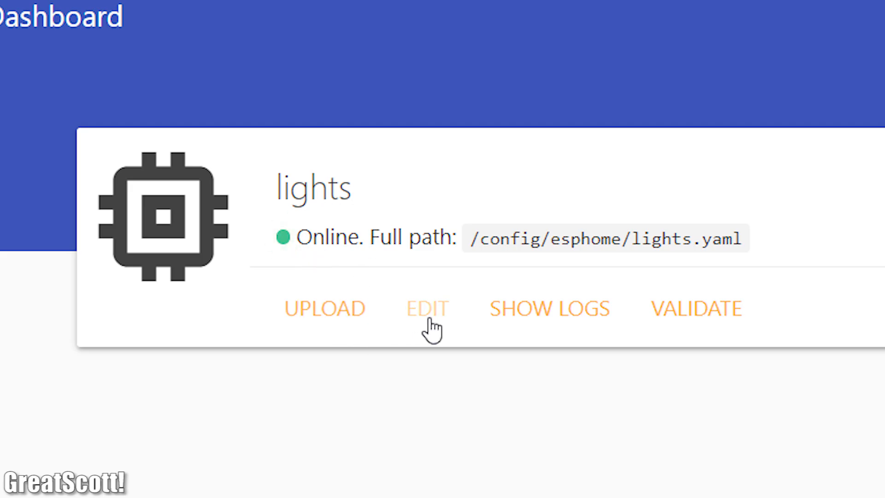
Add a gpio switch on pin D5 to the lights config and upload the firmware
{"action": "left_click", "coordinate": [426, 308]}
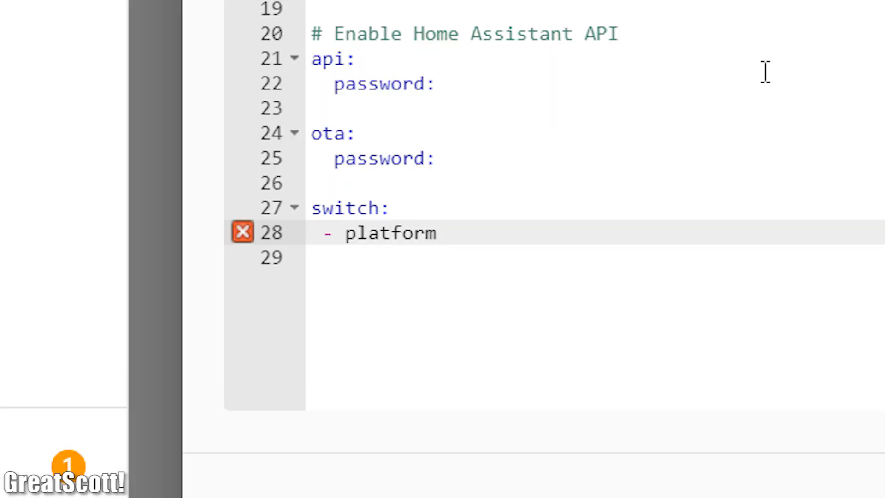
{"action": "type", "text": ": gpio"}
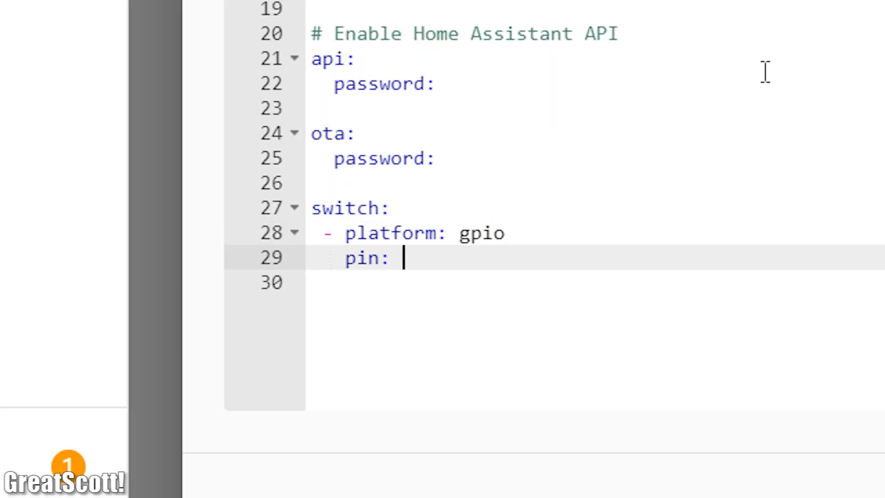
{"action": "type", "text": "D5"}
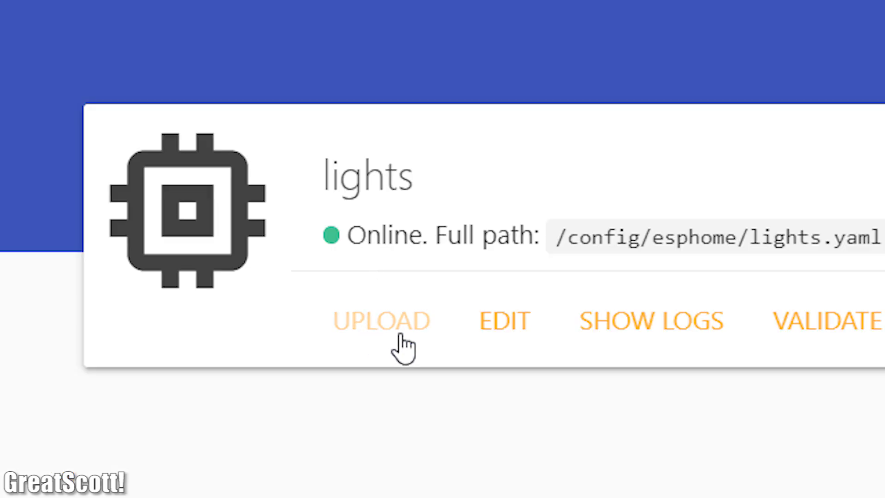
{"action": "left_click", "coordinate": [379, 321]}
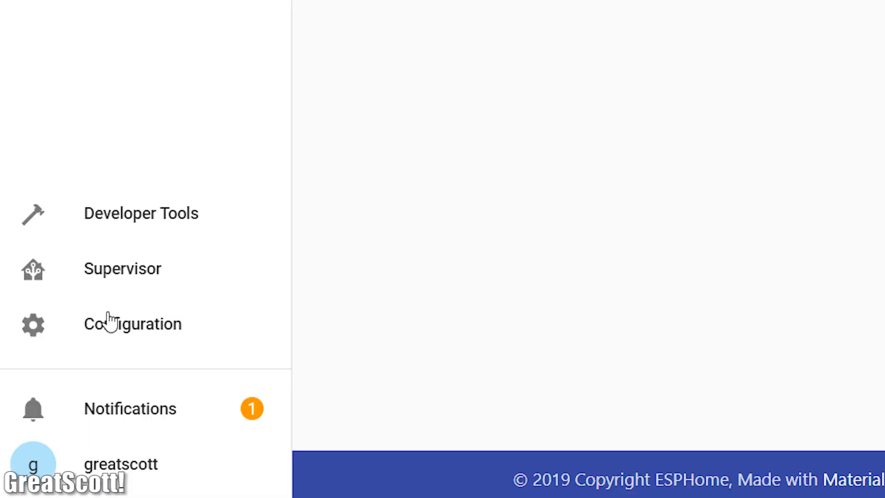
Configure and submit the discovered 'ESPHome: lights' integration from Configuration
{"action": "left_click", "coordinate": [110, 324]}
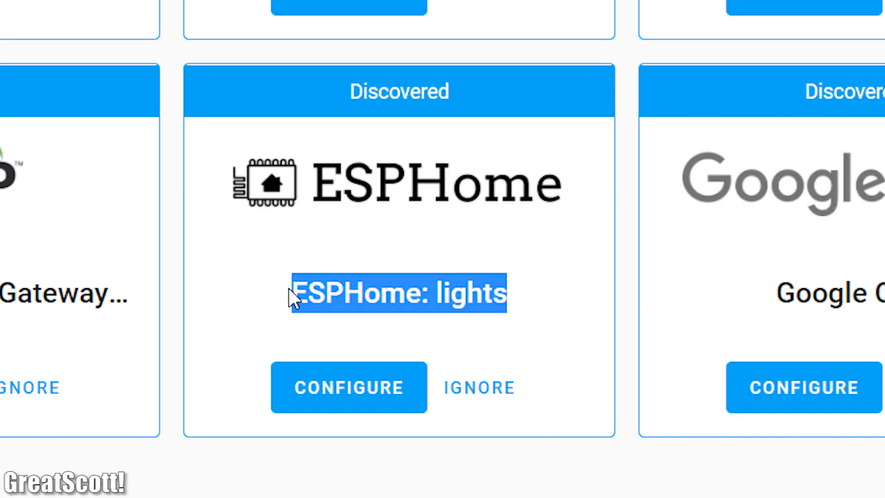
{"action": "left_click", "coordinate": [349, 387]}
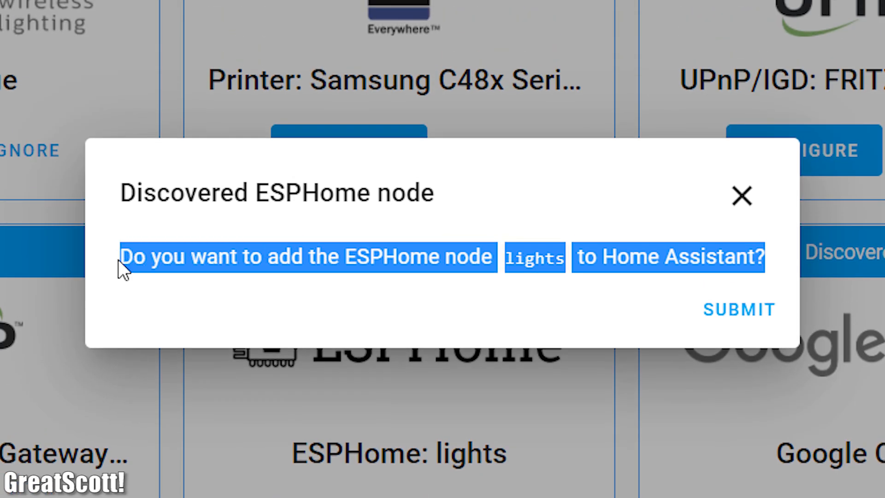
{"action": "left_click", "coordinate": [738, 308]}
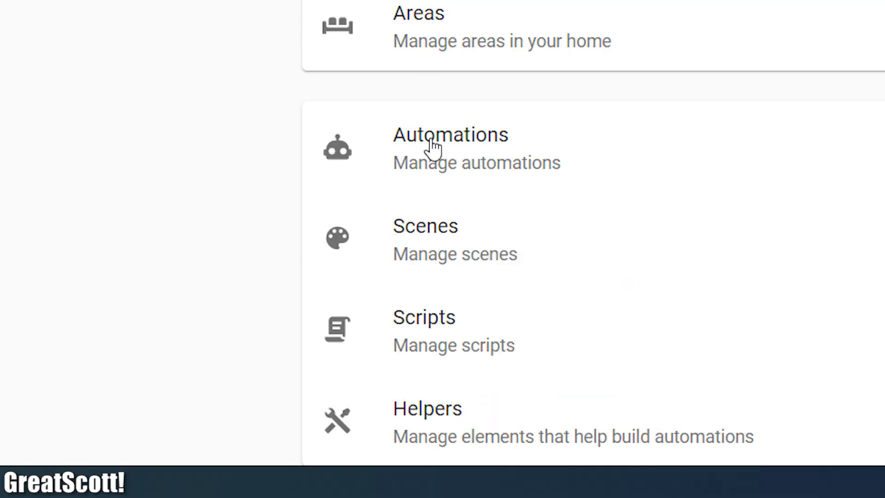
{"action": "mouse_move", "coordinate": [529, 171]}
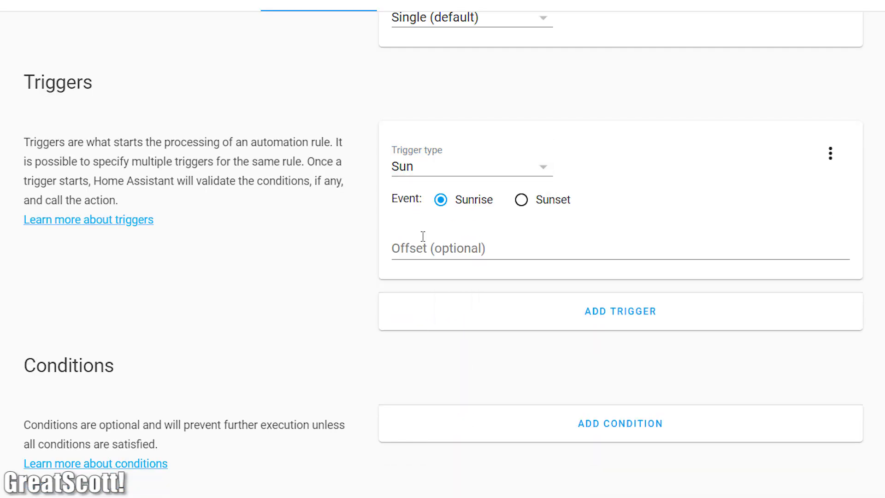
Set the automation's Sun trigger to Sunset and its action type to Device
{"action": "left_click", "coordinate": [521, 199]}
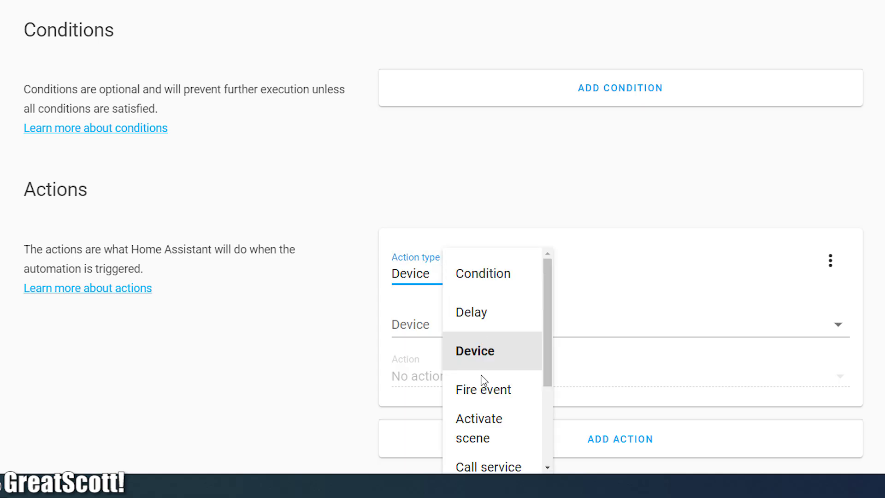
{"action": "left_click", "coordinate": [475, 351]}
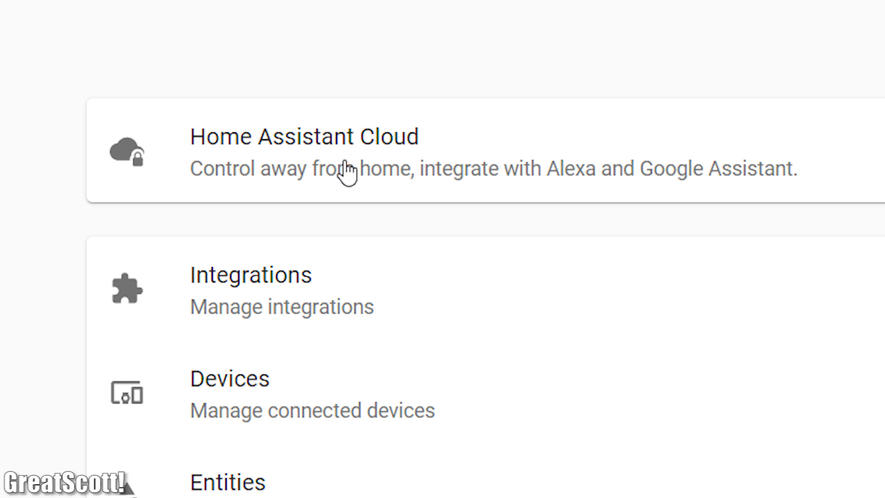
{"action": "mouse_move", "coordinate": [311, 184]}
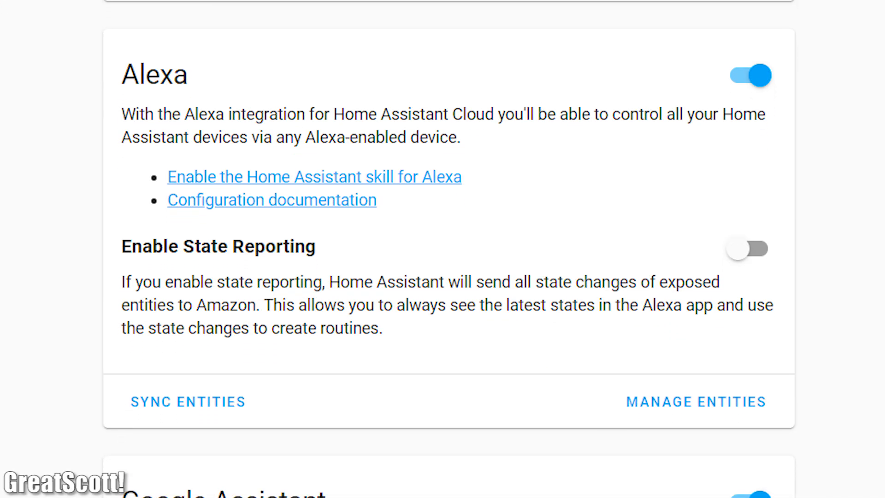
Scroll through the Alexa, Google Assistant and Remote Control cards in Cloud settings
{"action": "scroll", "scroll_direction": "down", "scroll_amount": 3}
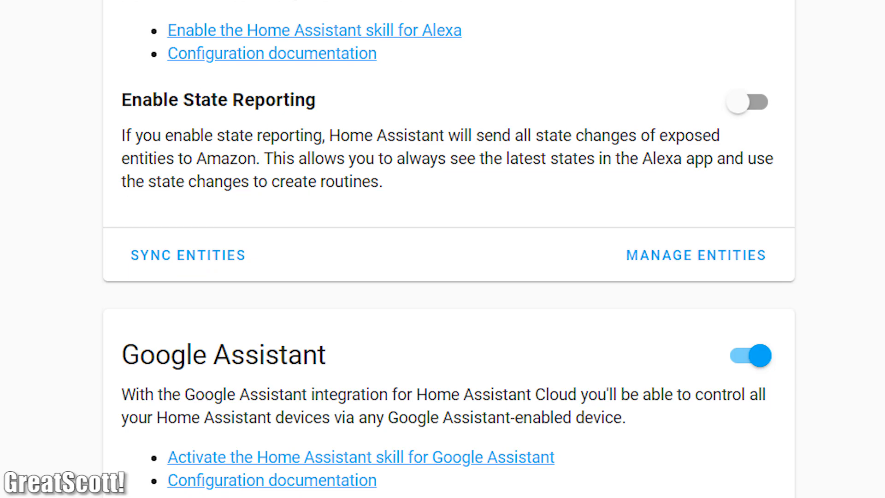
{"action": "scroll", "scroll_direction": "down", "scroll_amount": 3}
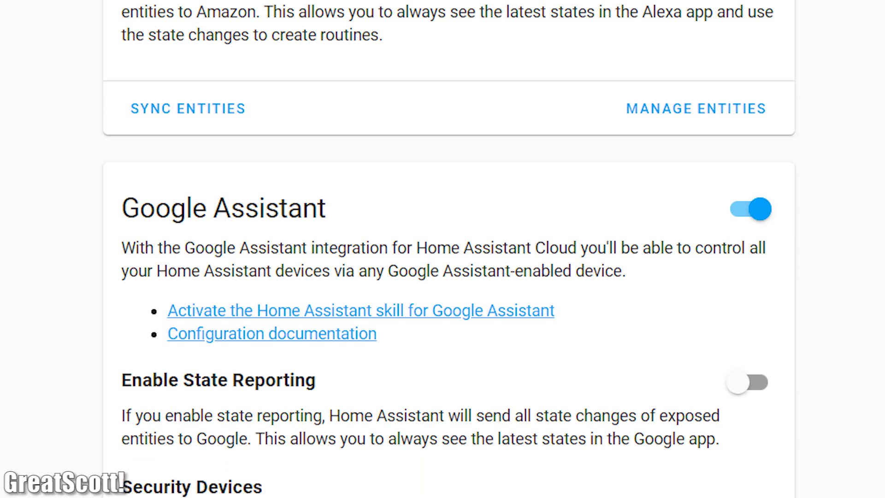
{"action": "scroll", "scroll_direction": "up", "scroll_amount": 3}
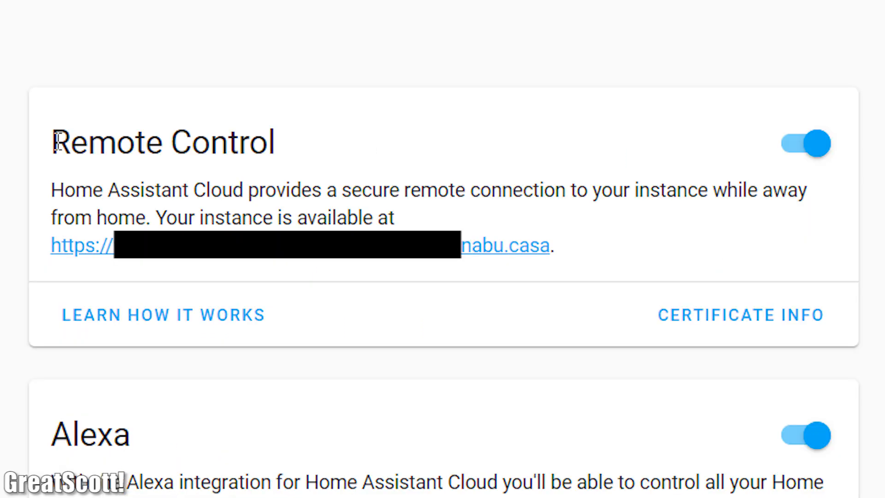